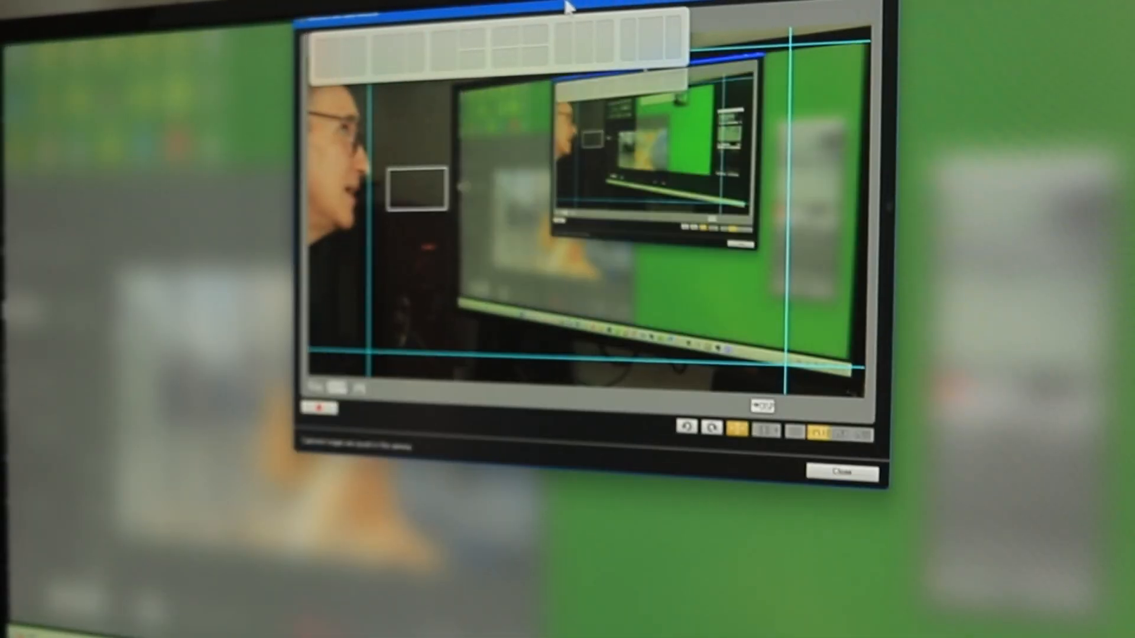
- Drop the Live View window on the left-half snap zone, beside the camera remote panel
left_click(844, 473)
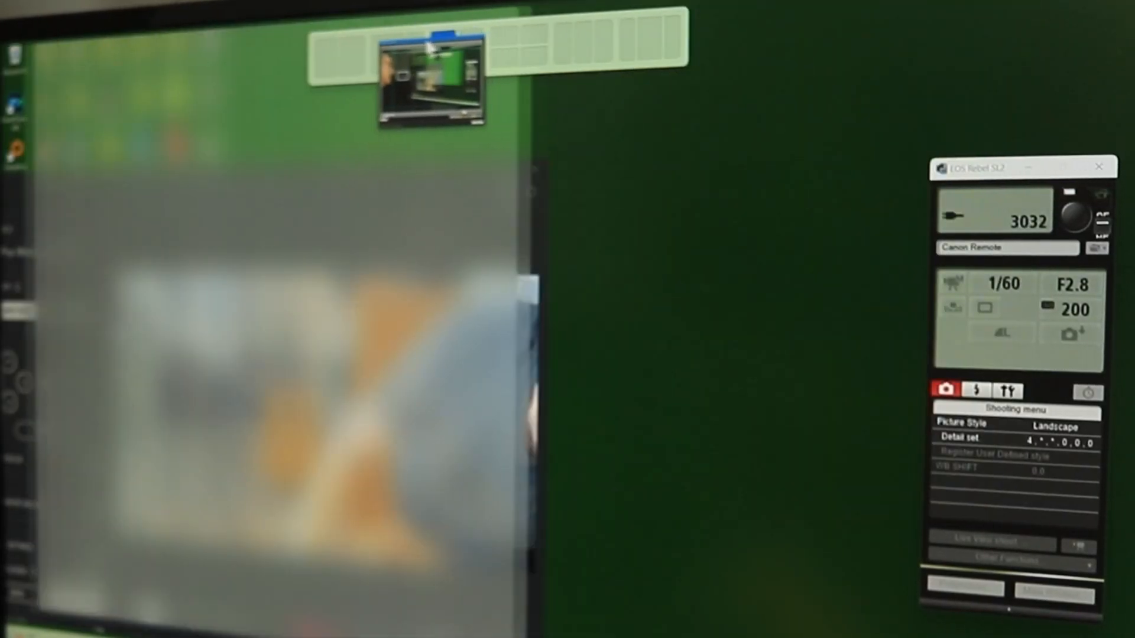